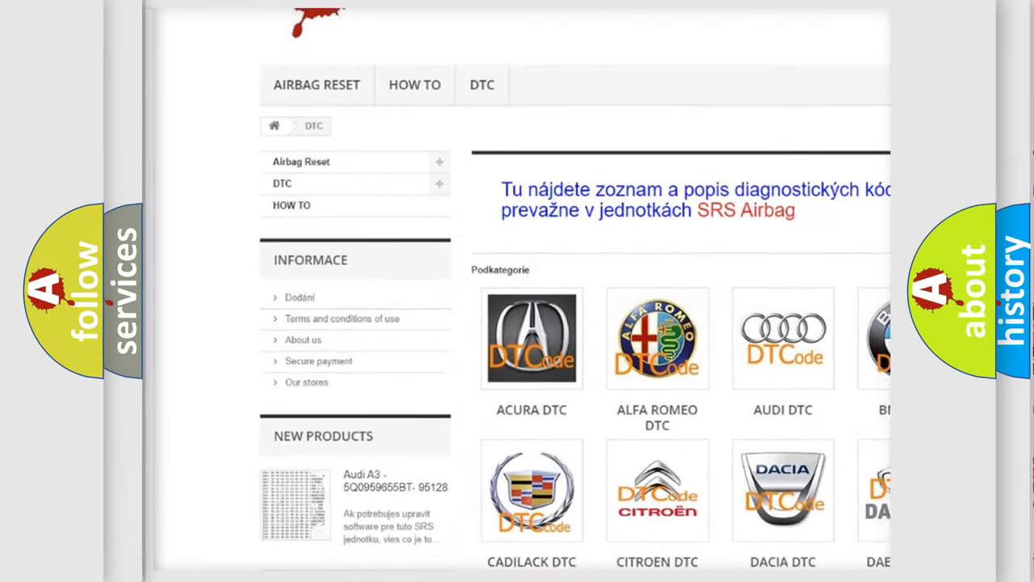
pyautogui.scroll(-3)
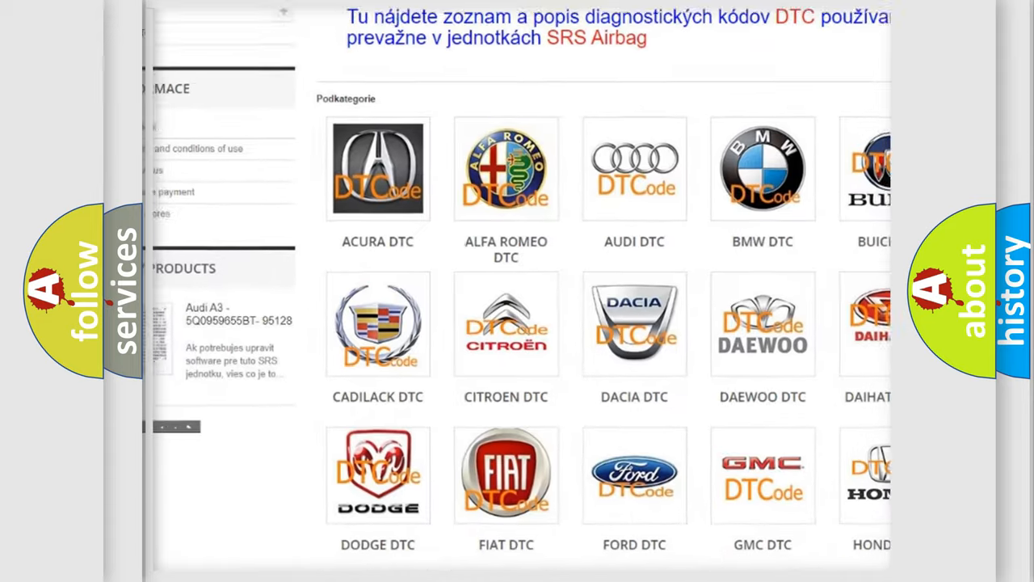